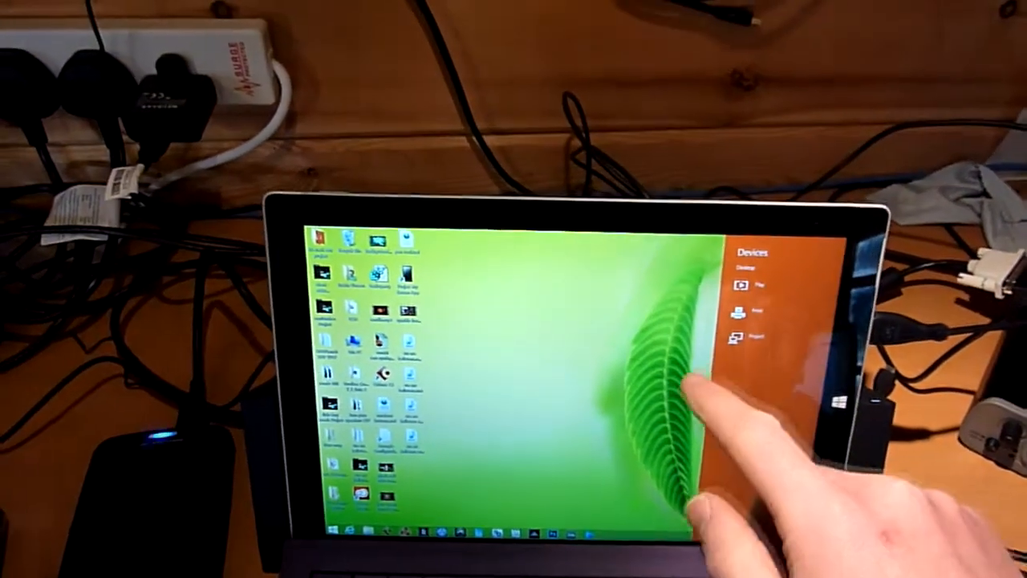
Project the tablet desktop wirelessly to the LG display in Duplicate mode
left_click(753, 337)
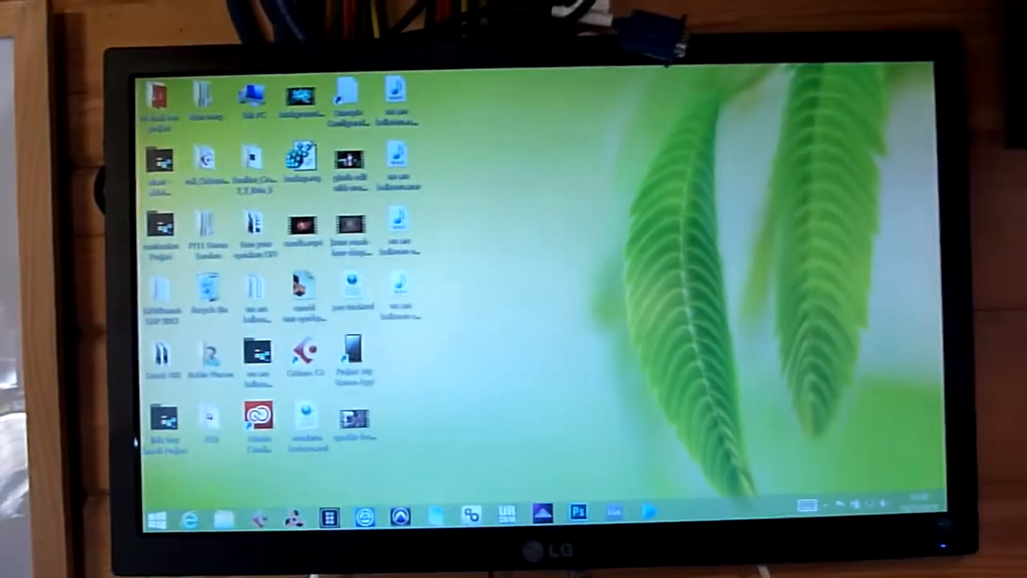
Show the Start screen with its live tiles, mirrored on the LG monitor
left_click(157, 517)
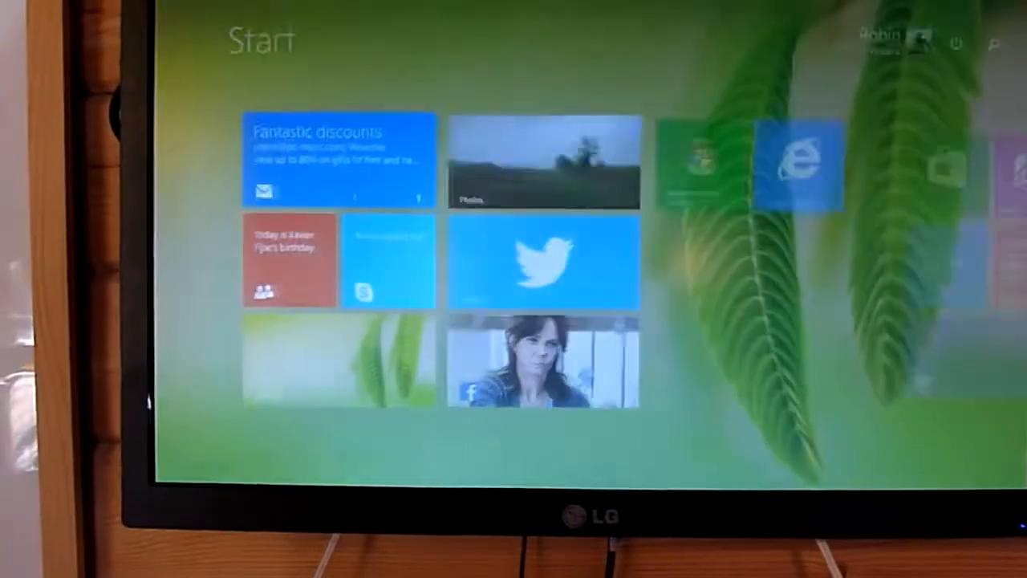